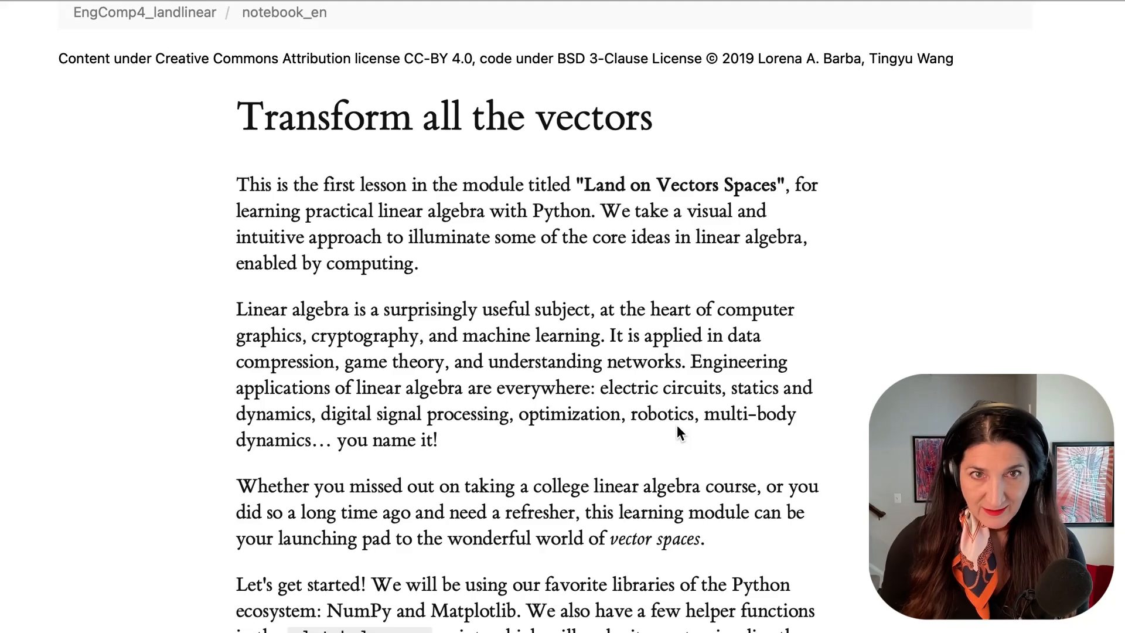
- Highlight the plot_helper.py script name and read down to the Visualizing vectors heading
scroll("down", 3)
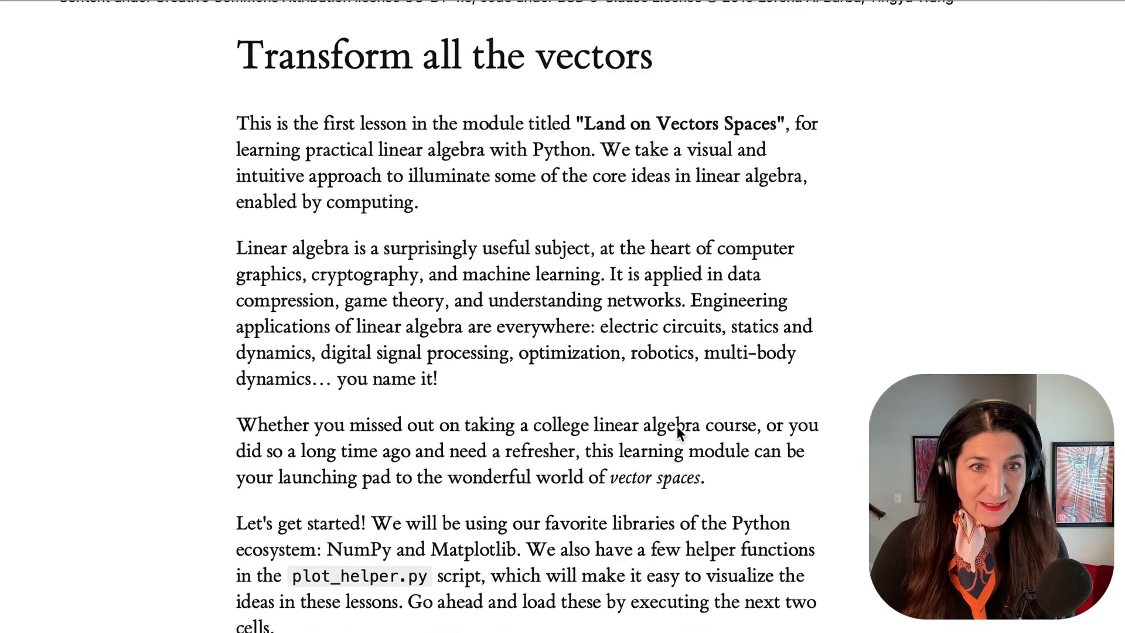
scroll("down", 3)
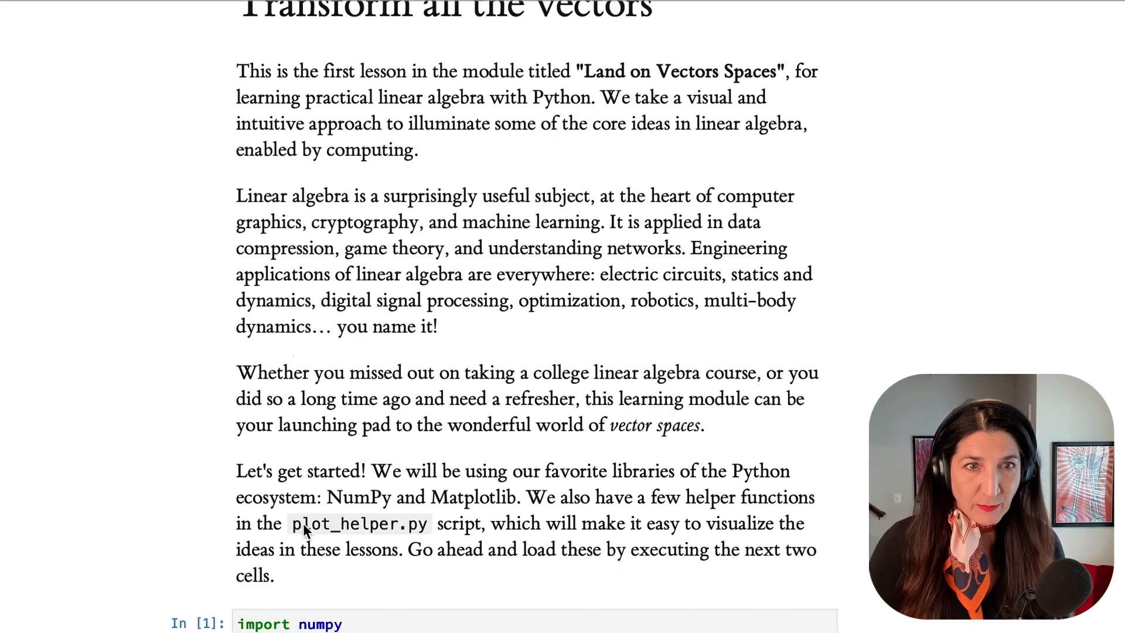
double_click(358, 523)
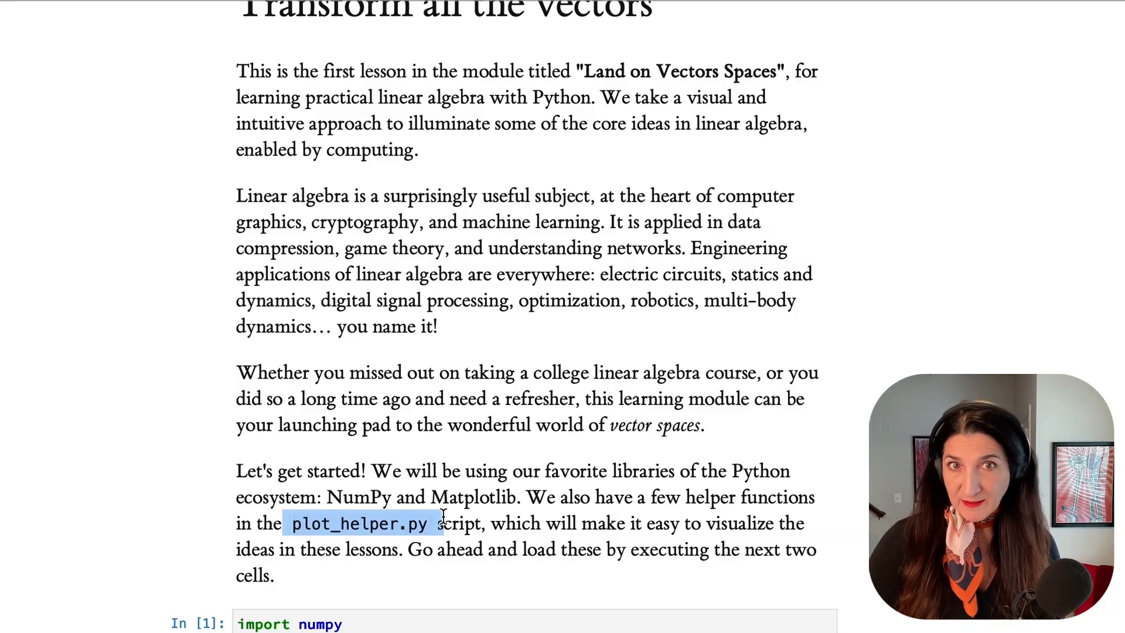
scroll("down", 3)
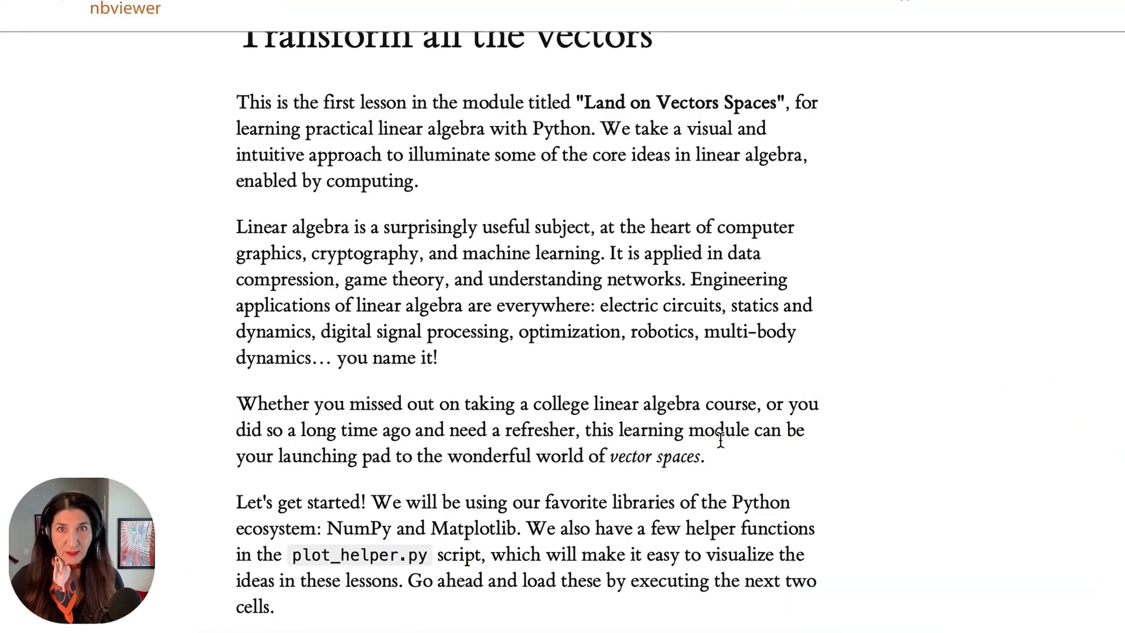
scroll("down", 3)
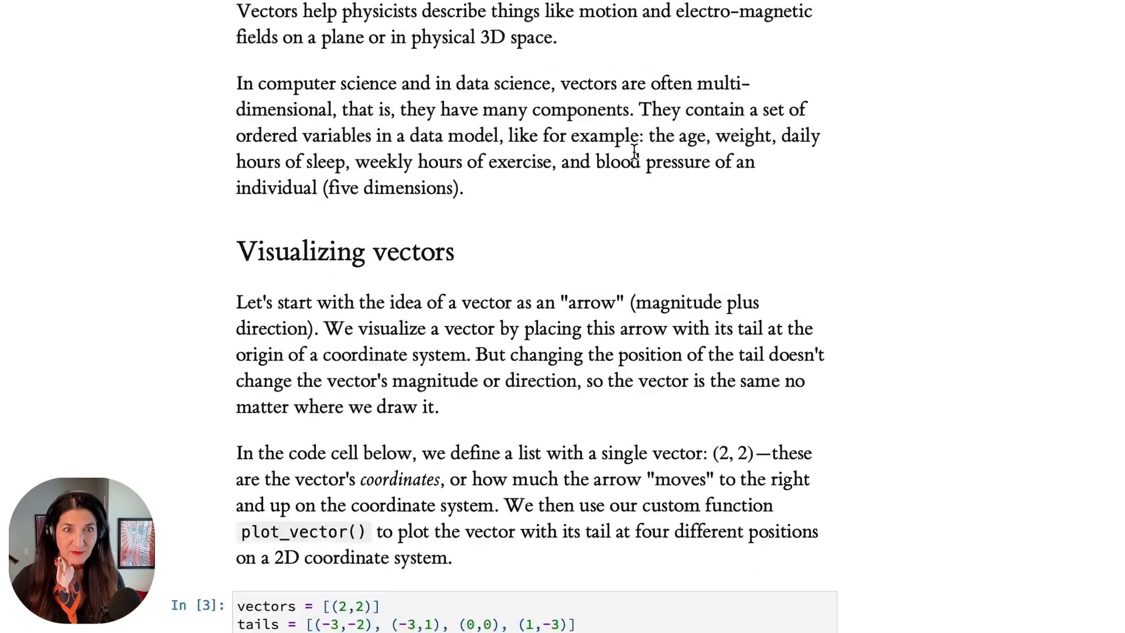
- Scroll to the plot_linear_transformation(A) cell with its Before and After grid plots
scroll("down", 3)
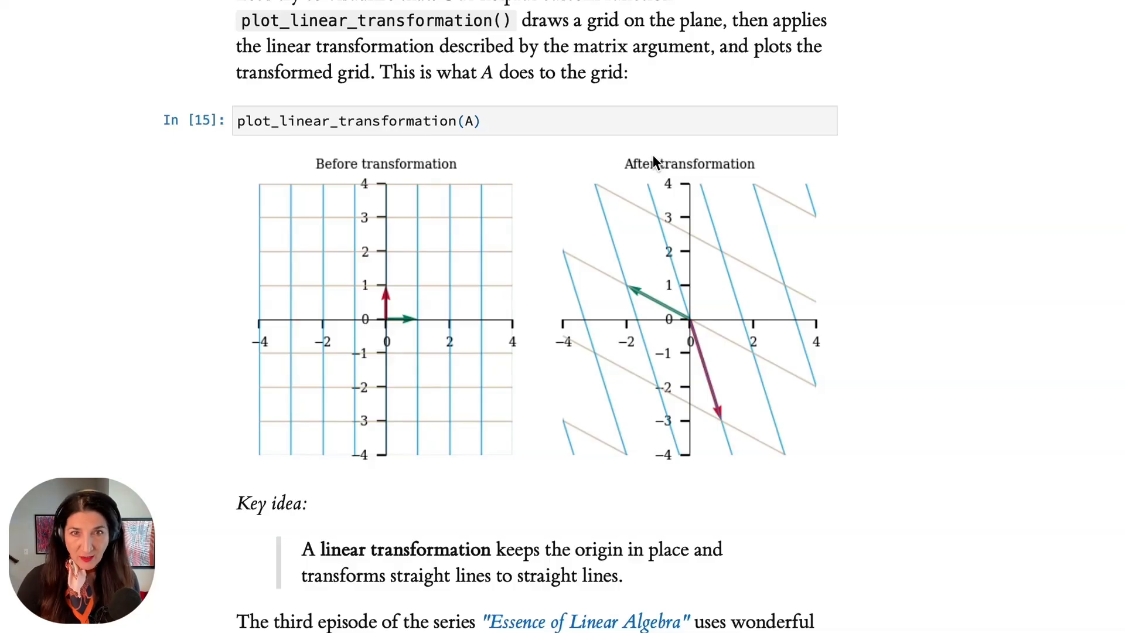
mouse_move(625, 292)
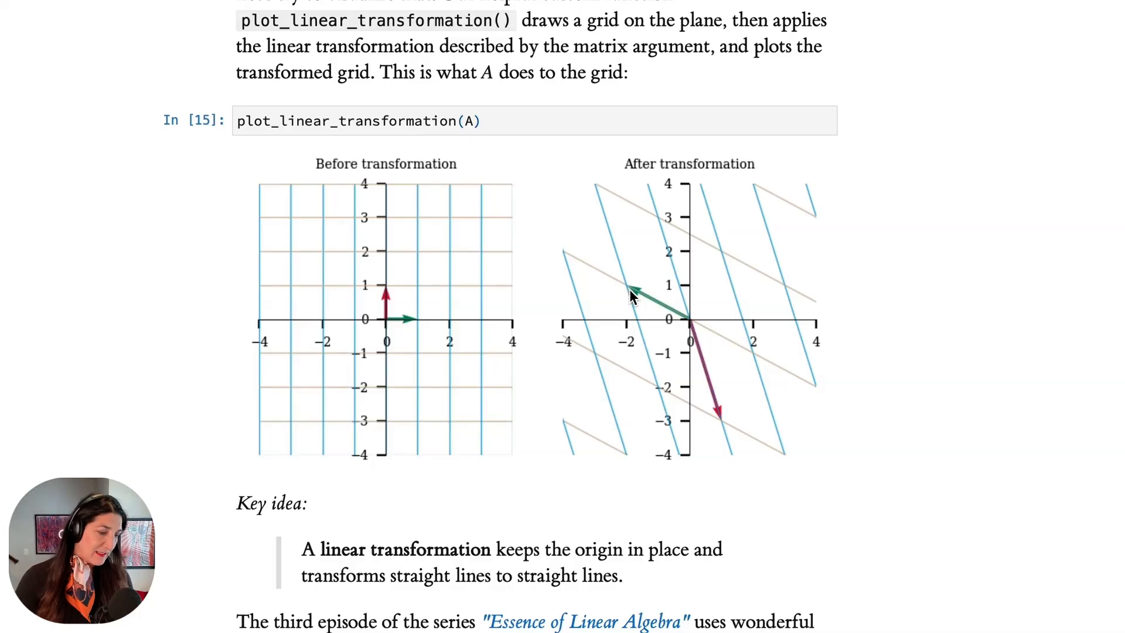
mouse_move(734, 350)
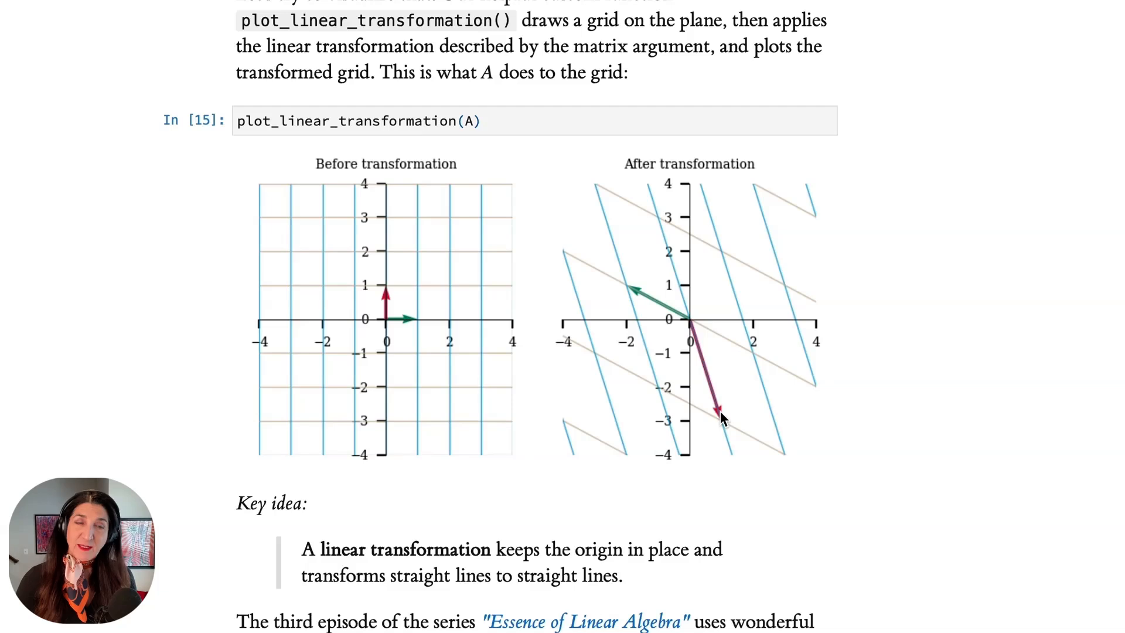
scroll("down", 3)
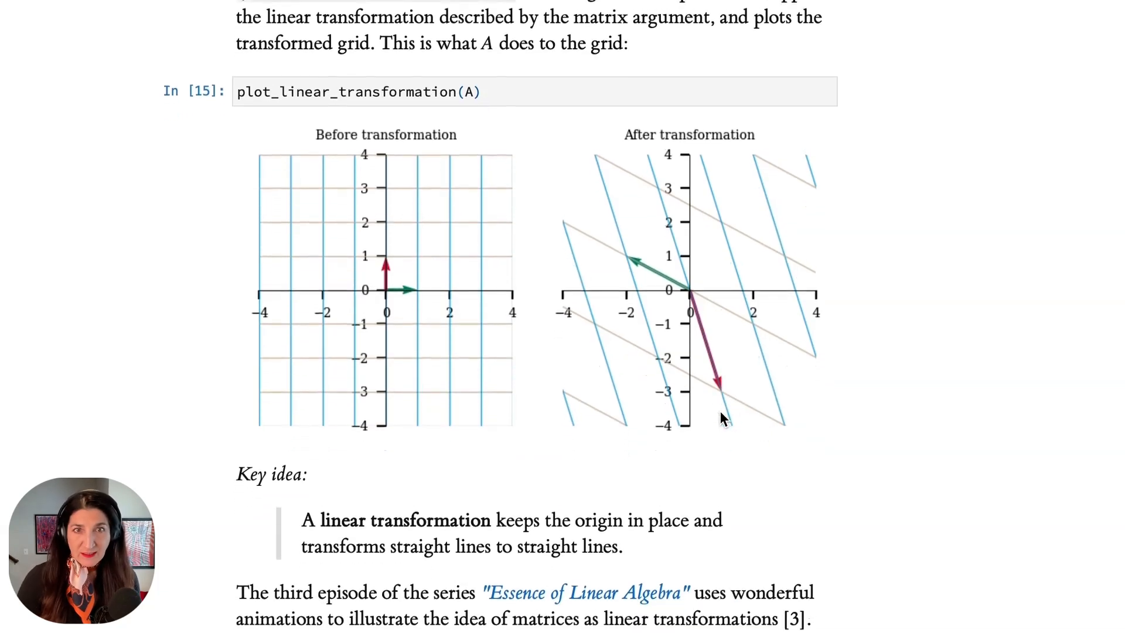
scroll("down", 3)
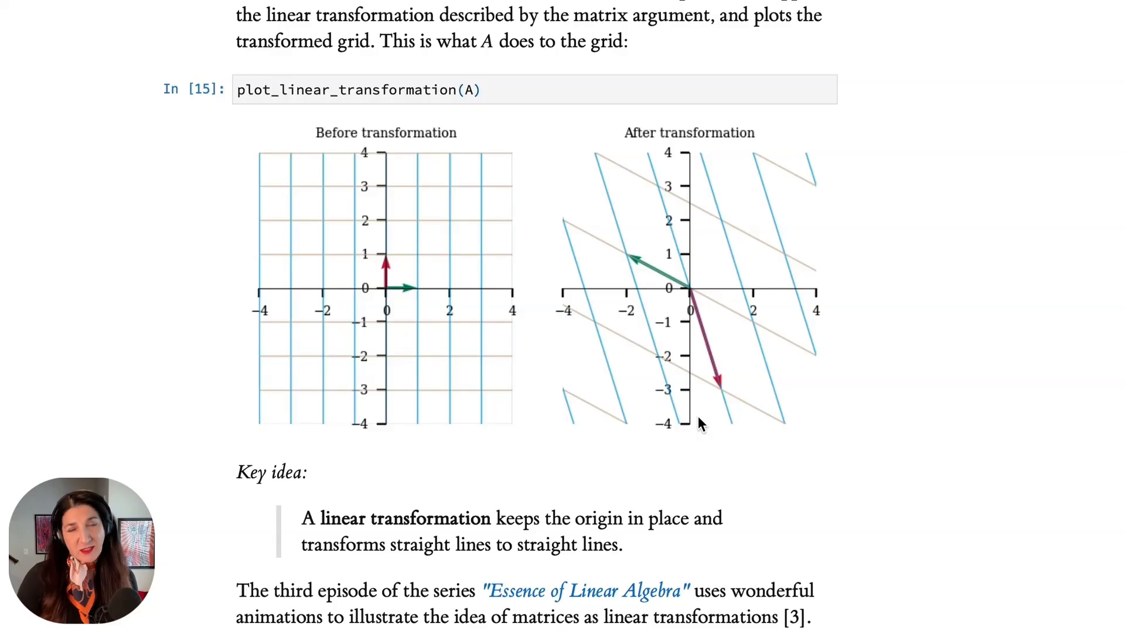
mouse_move(412, 250)
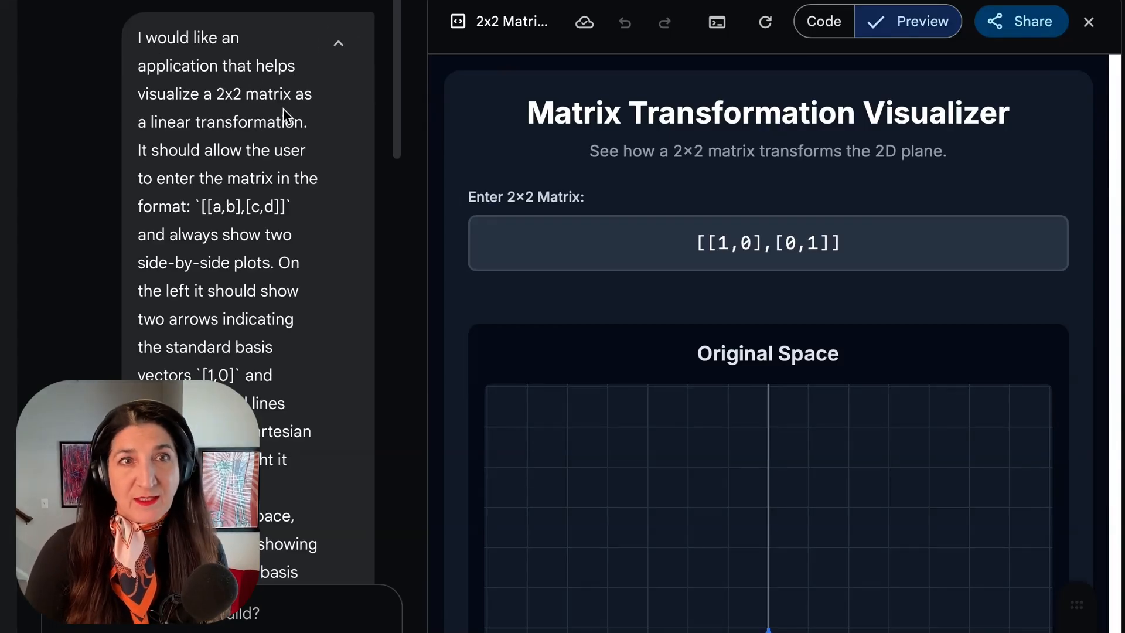
mouse_move(244, 169)
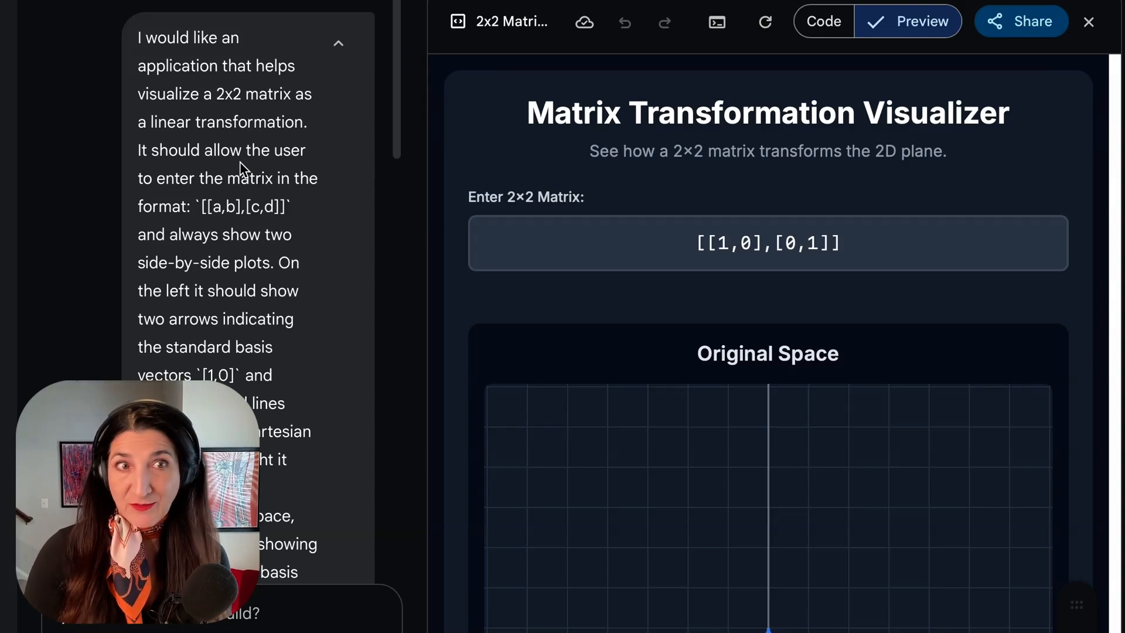
- Review the chat prompt, then switch the canvas from the app preview to its HTML code
scroll("down", 3)
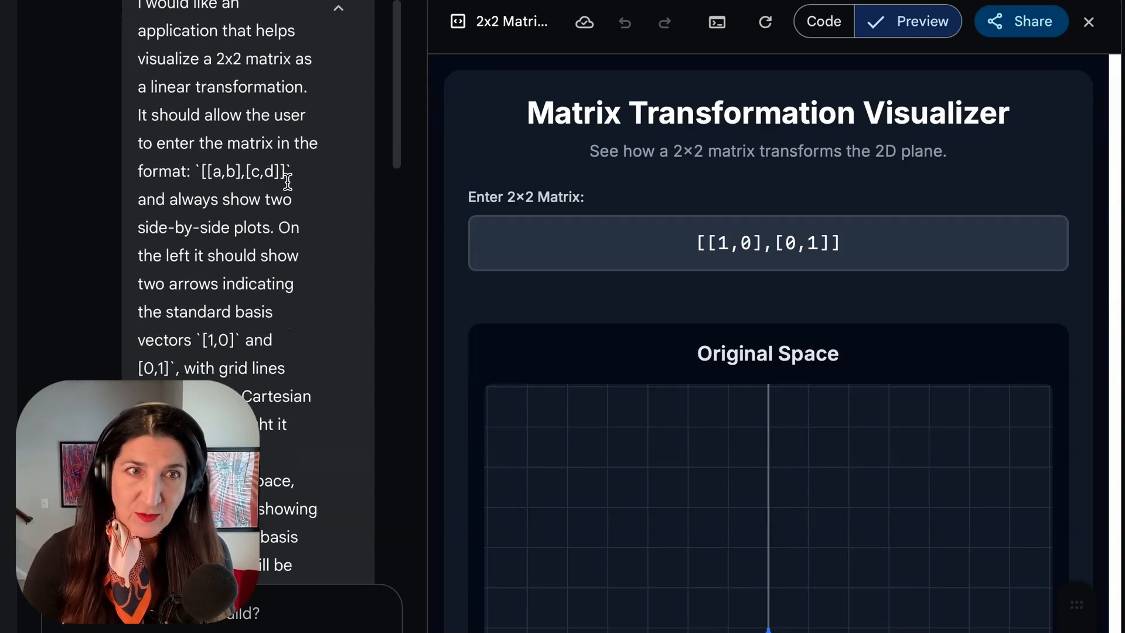
scroll("down", 3)
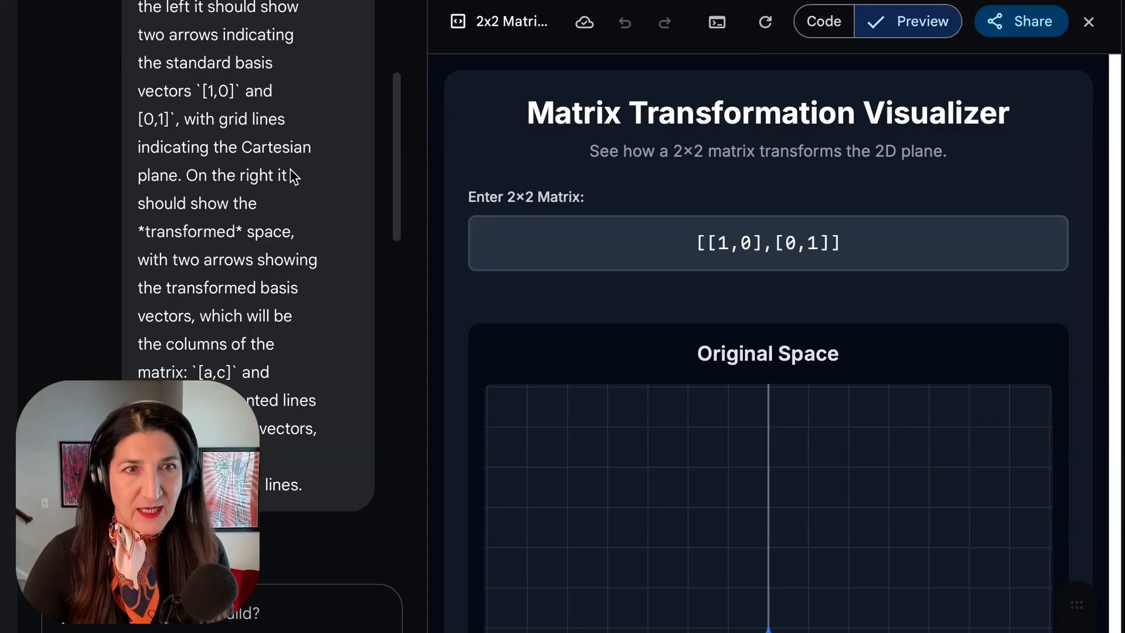
mouse_move(291, 199)
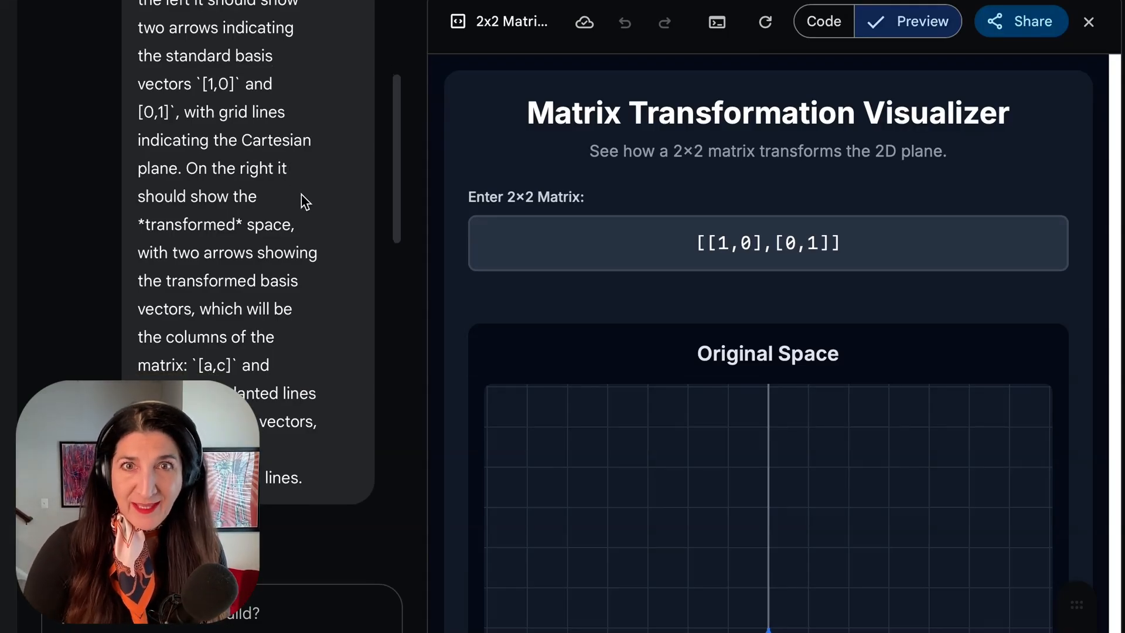
left_click(823, 21)
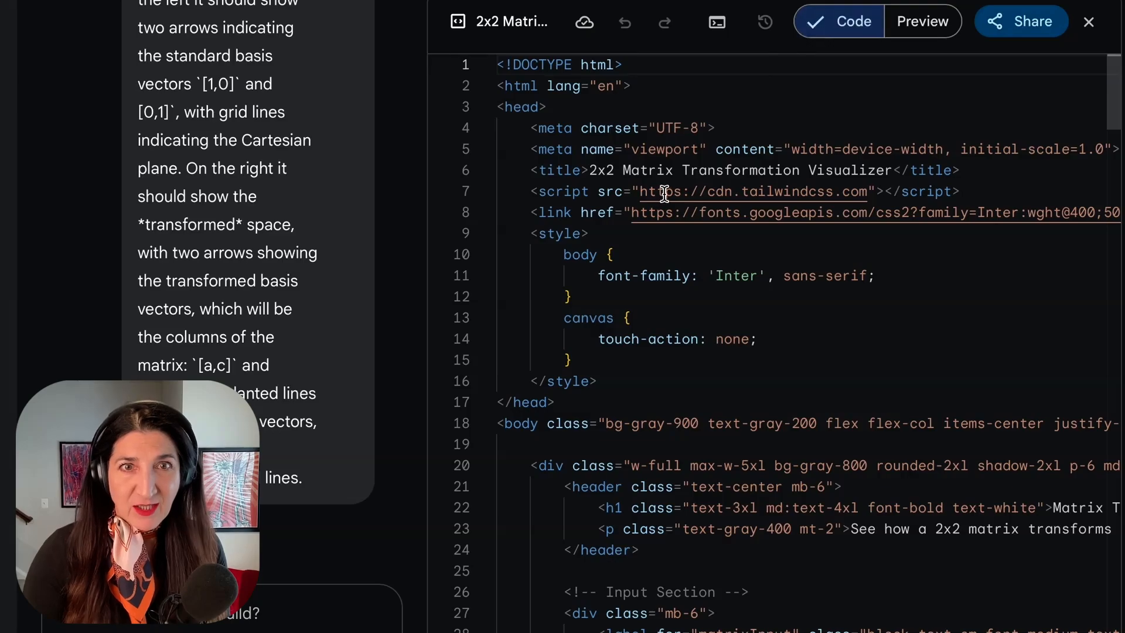
mouse_move(718, 191)
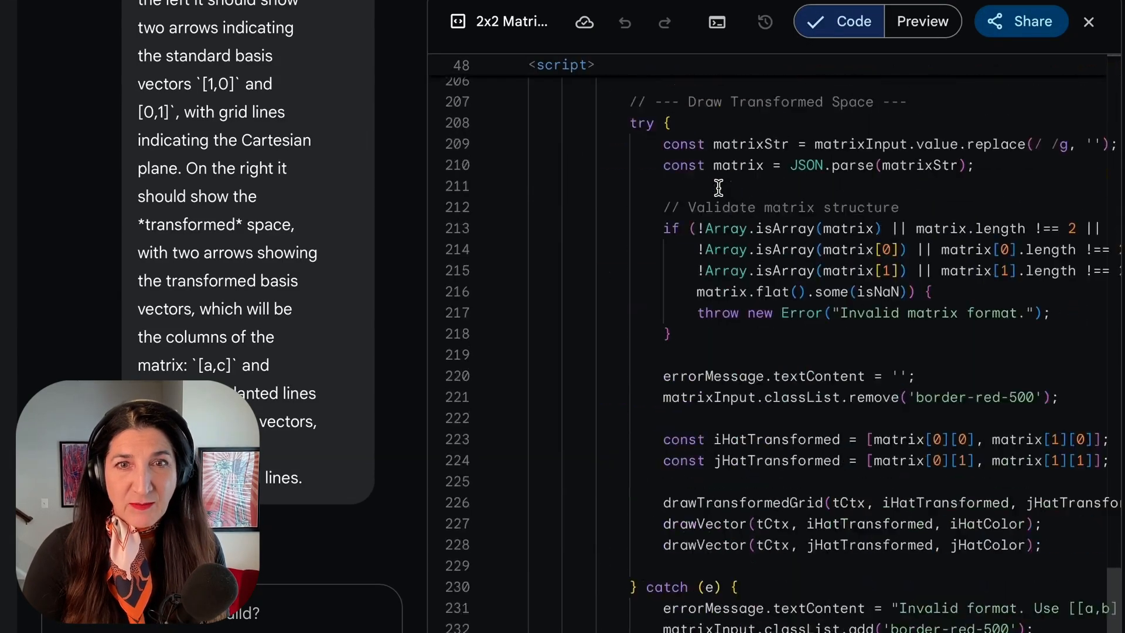
- Read through the script and return to the running visualizer preview with the identity matrix
scroll("down", 3)
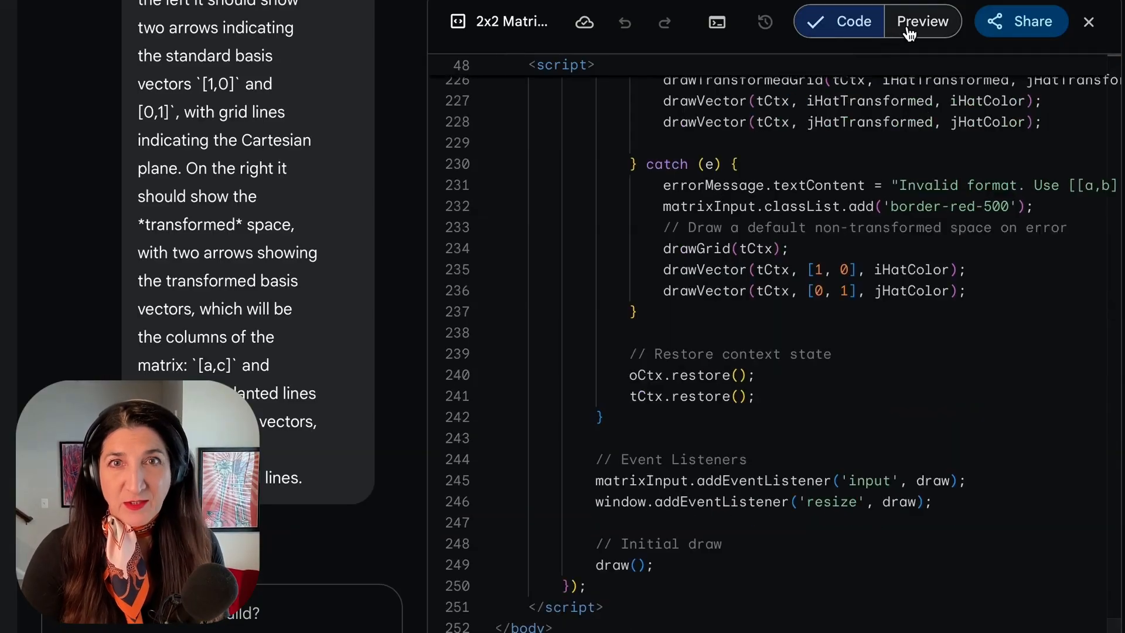
left_click(922, 21)
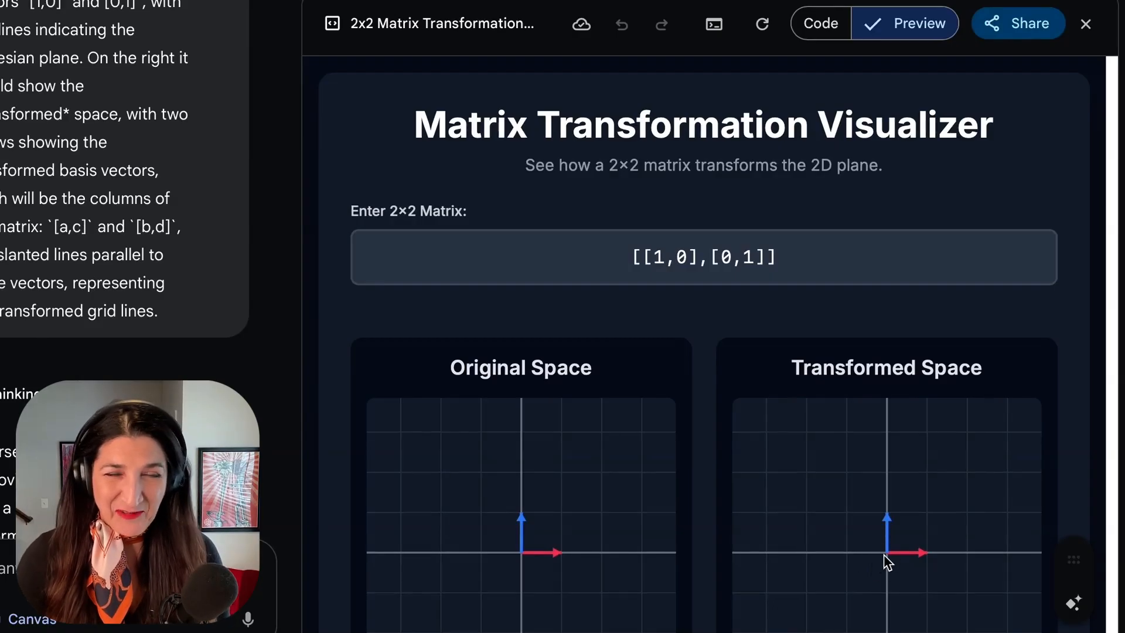
- Enter the matrix [[-2,1],[1,-3]] so the transformed space shows the slanted, stretched grid
scroll("down", 3)
type("-2")
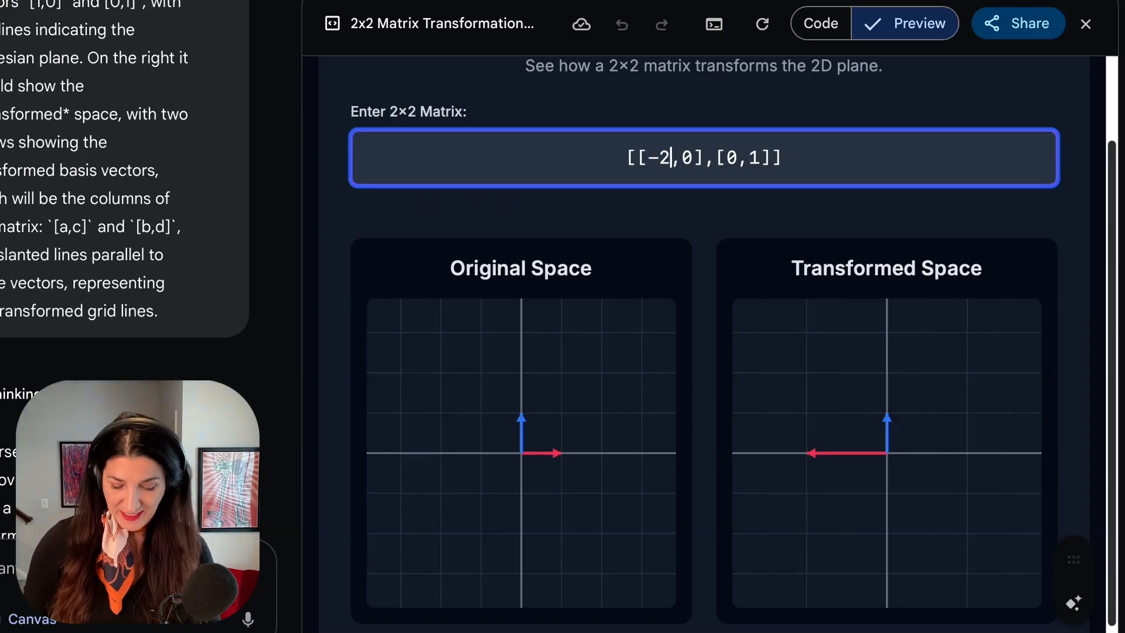
type("1")
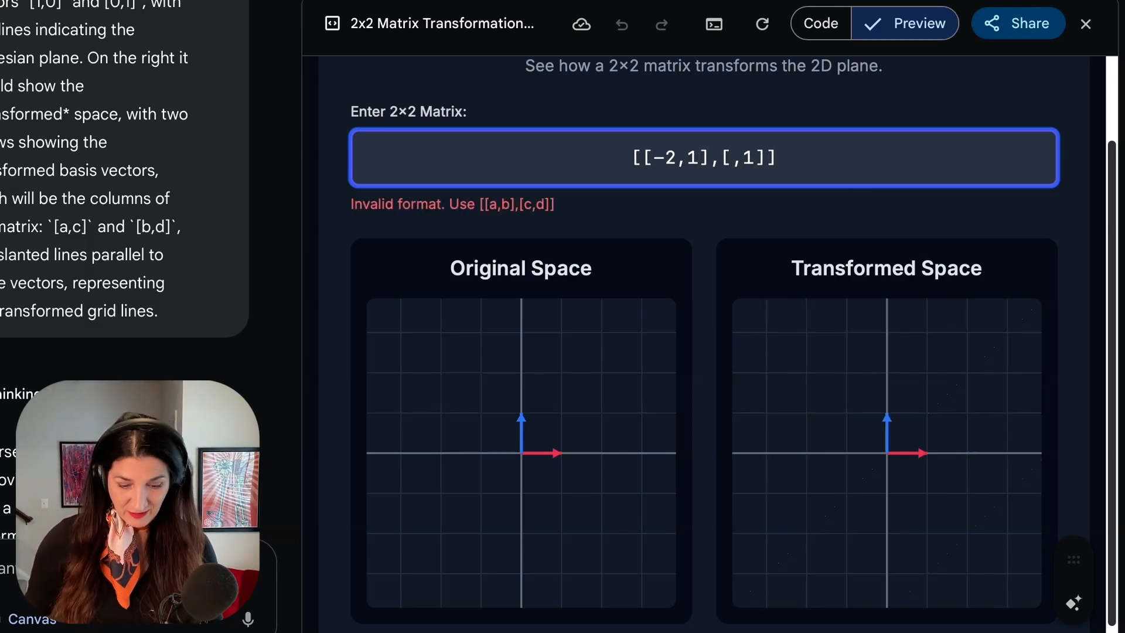
type("1")
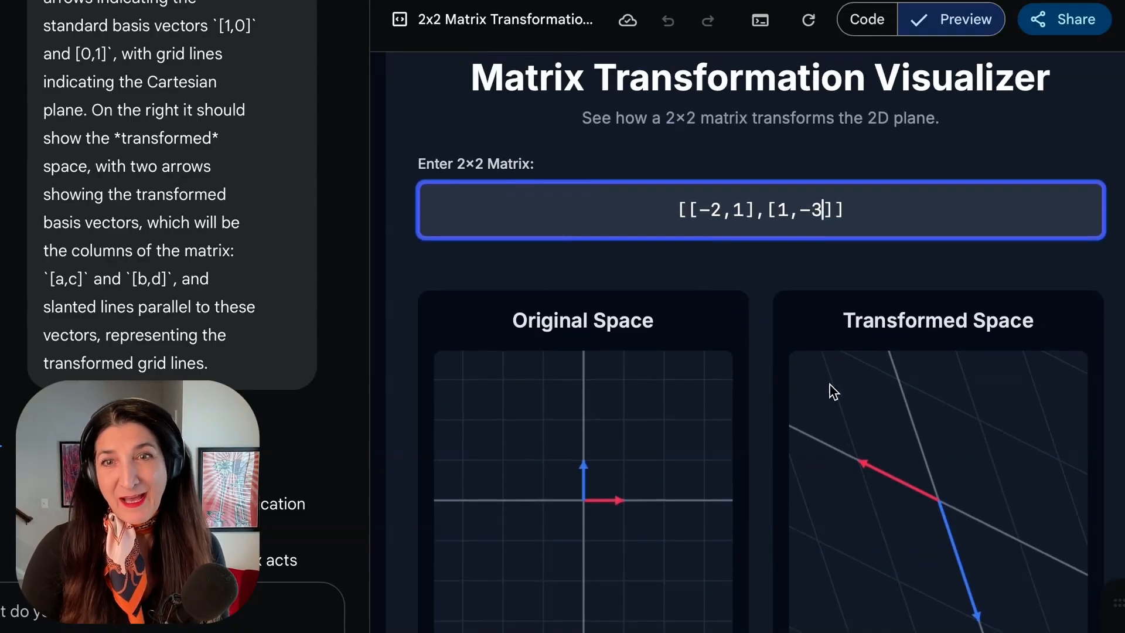
mouse_move(667, 251)
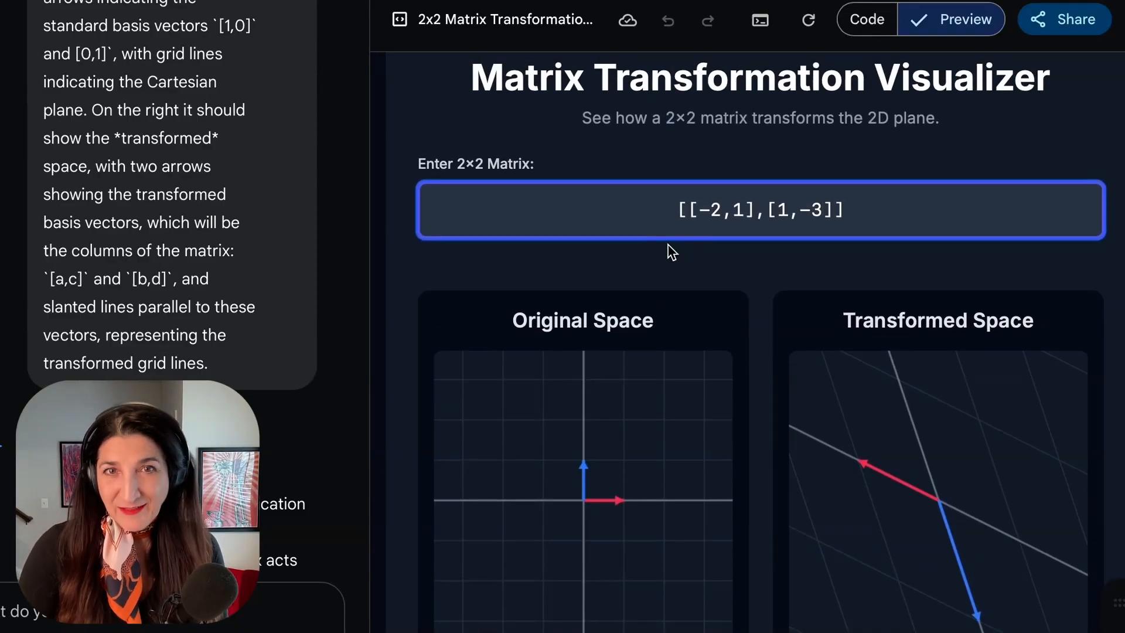
mouse_move(668, 342)
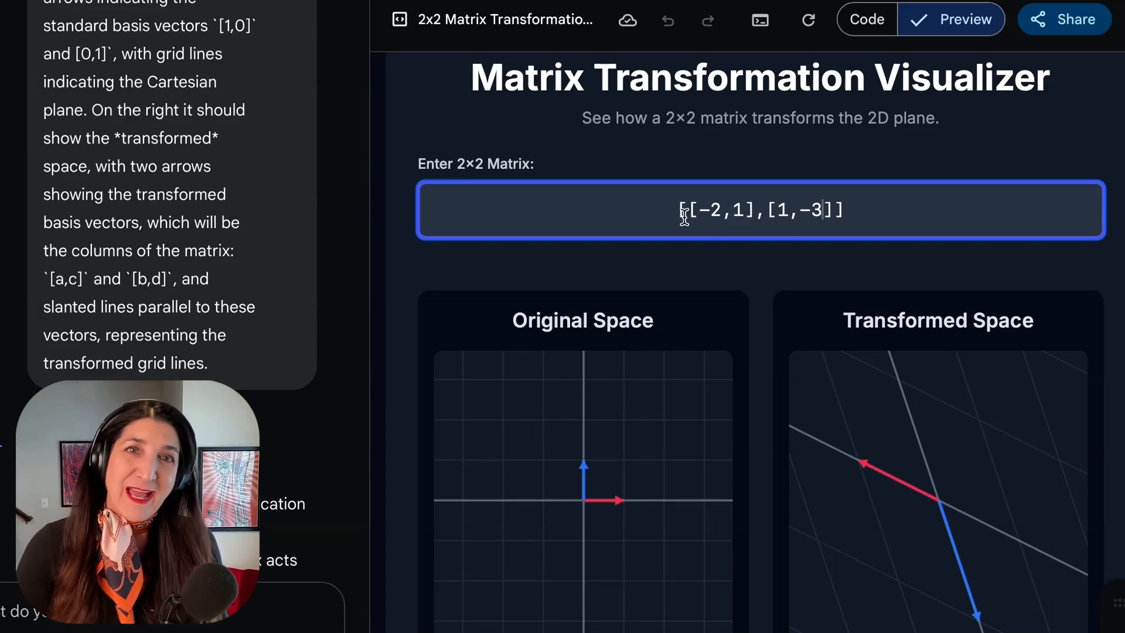
- Check the app's Share menu, dismiss it, and return to the matrix input field
left_click(1073, 20)
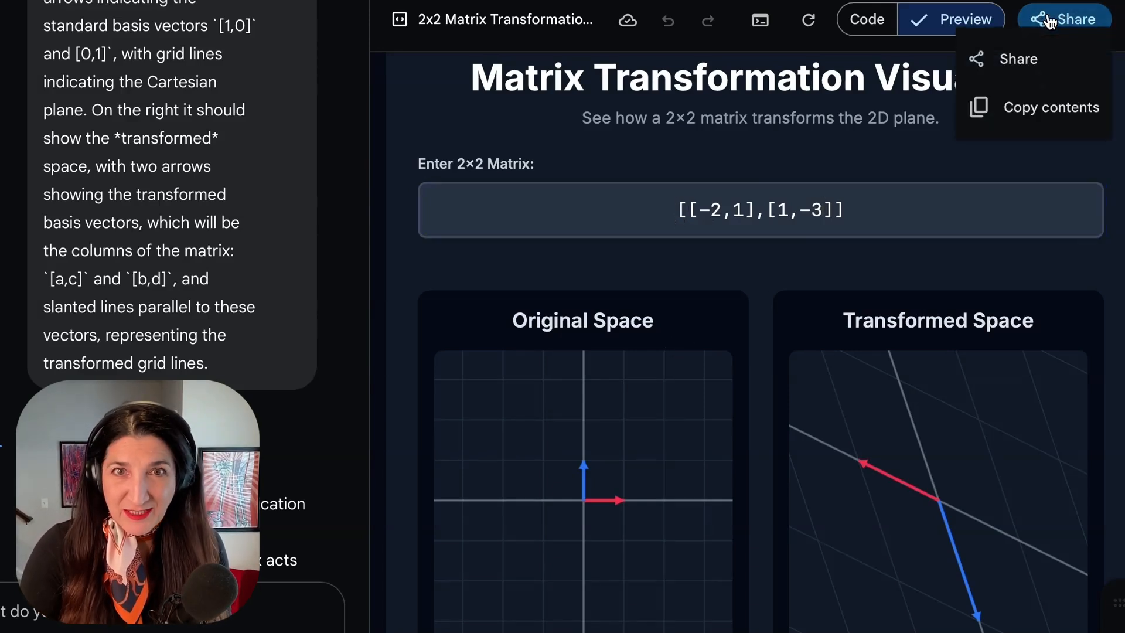
left_click(594, 260)
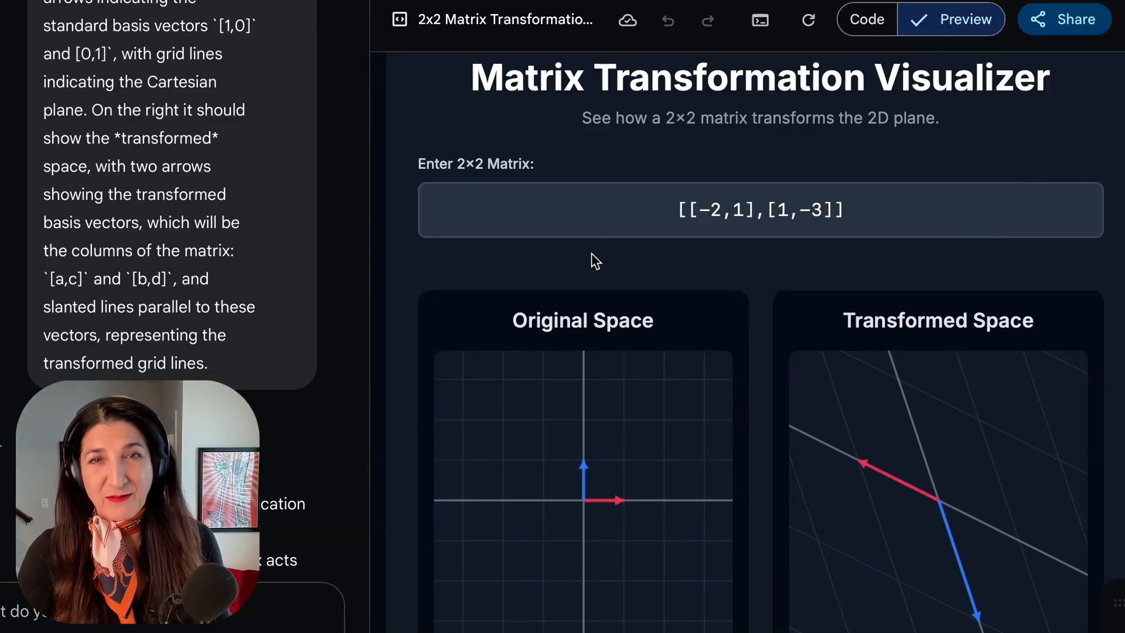
left_click(760, 210)
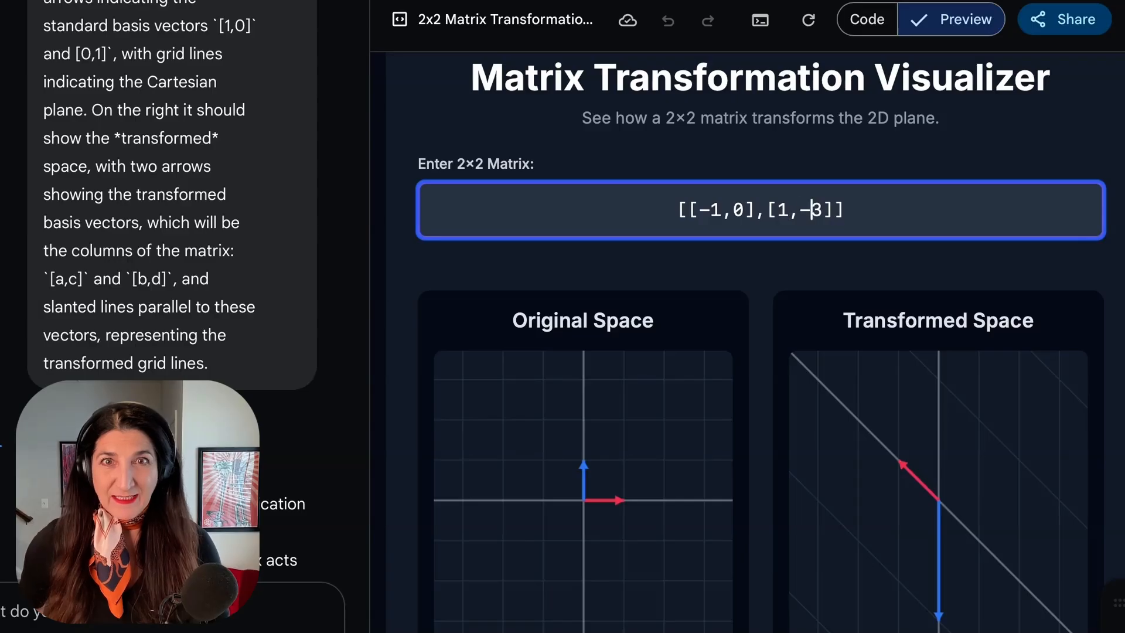
- Edit individual entries to try matrices such as [[-1,0],[1,-1]], [[1,-1],[1,-1]] and [[2,-1],[1,0]]
key("Backspace")
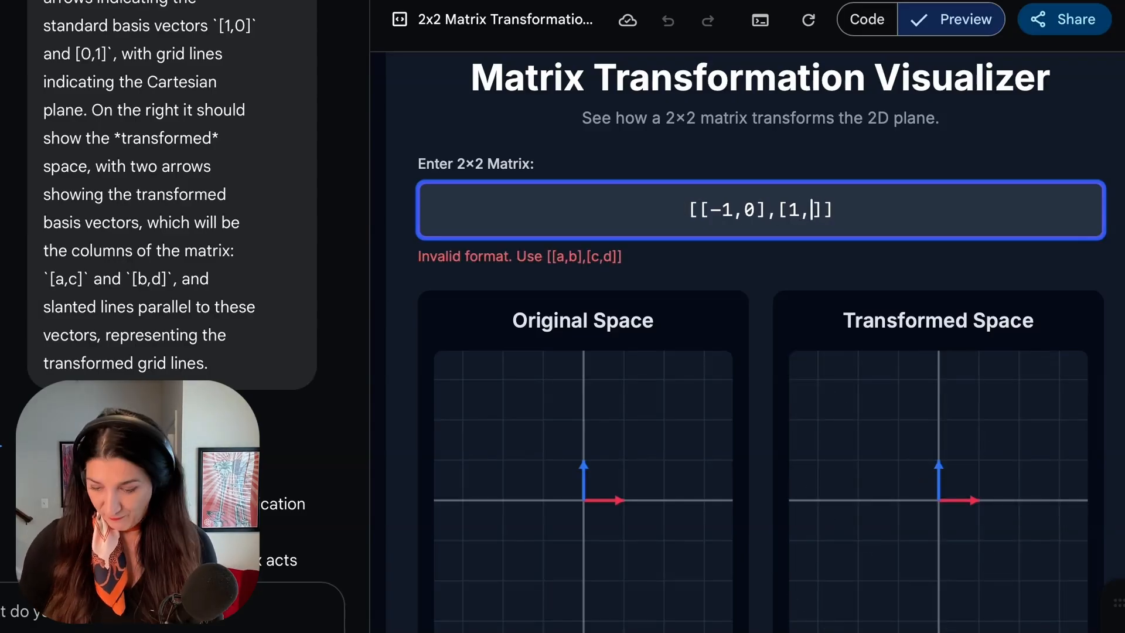
type("0]")
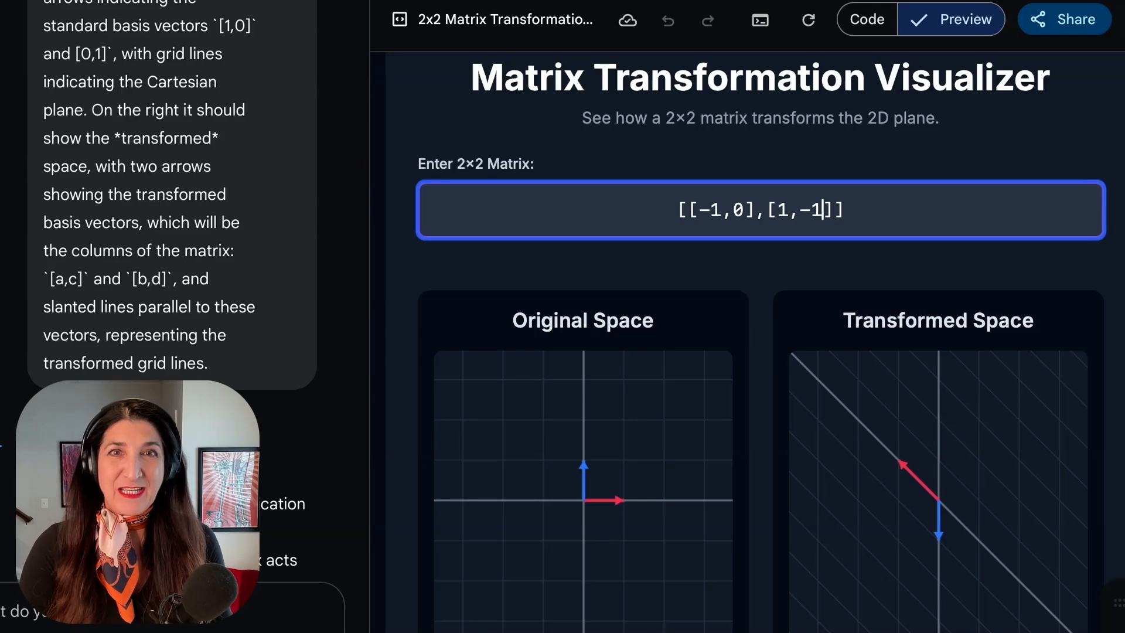
scroll("down", 3)
type("1,")
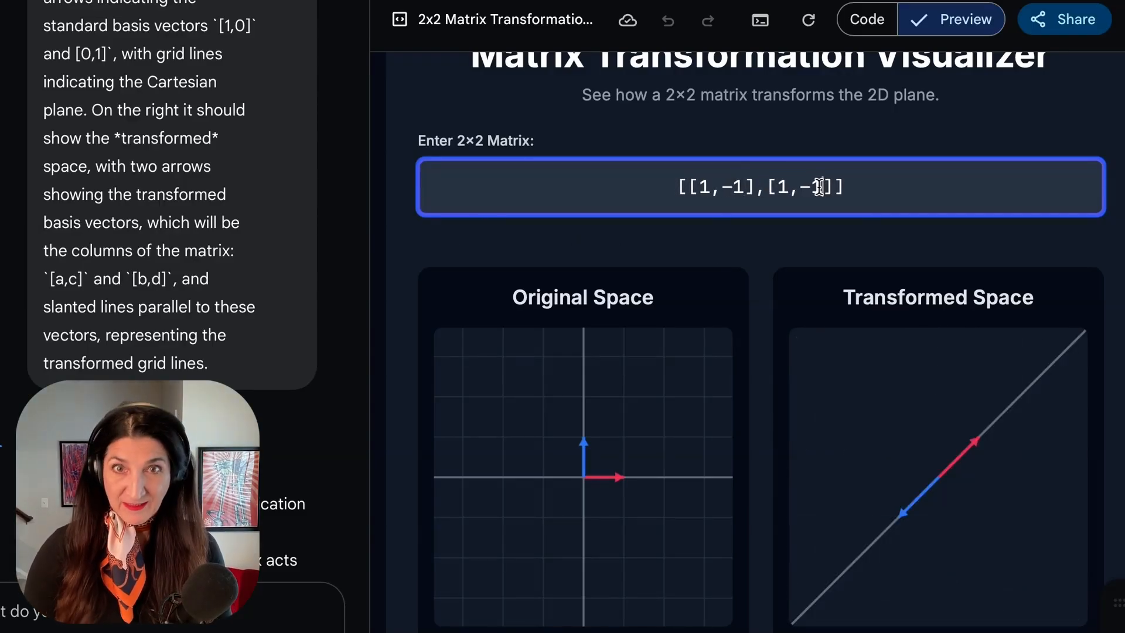
type("0")
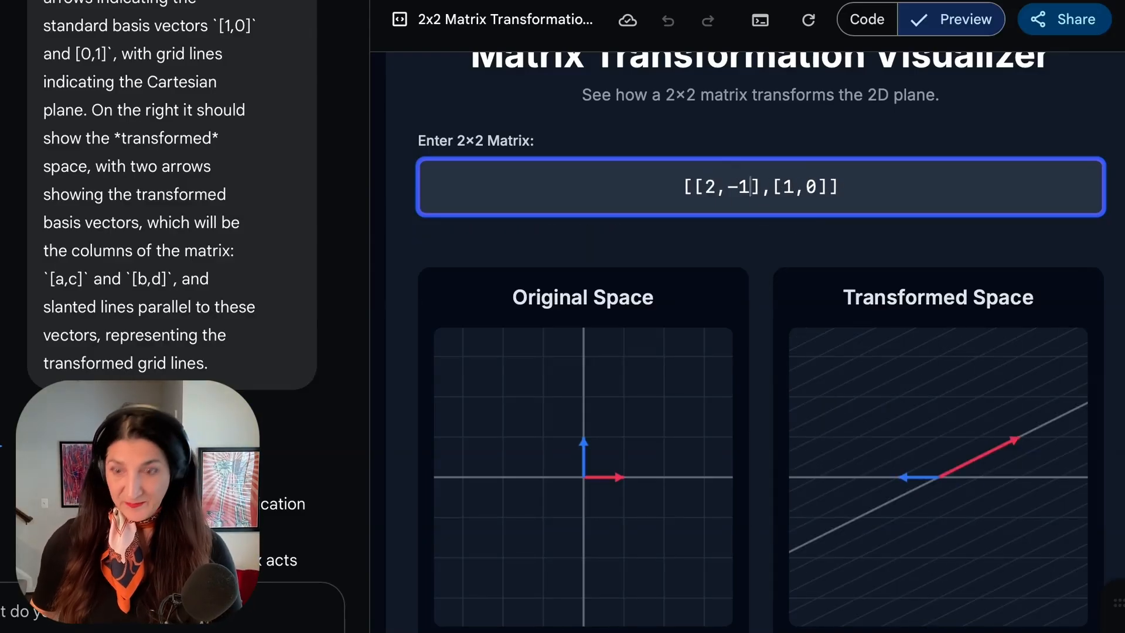
- Replace the whole matrix with [[2,0],[,0]]-style entries, ending on [[0,-1],[1,2]] and its sheared plane
type("[[2,0],[,0]]")
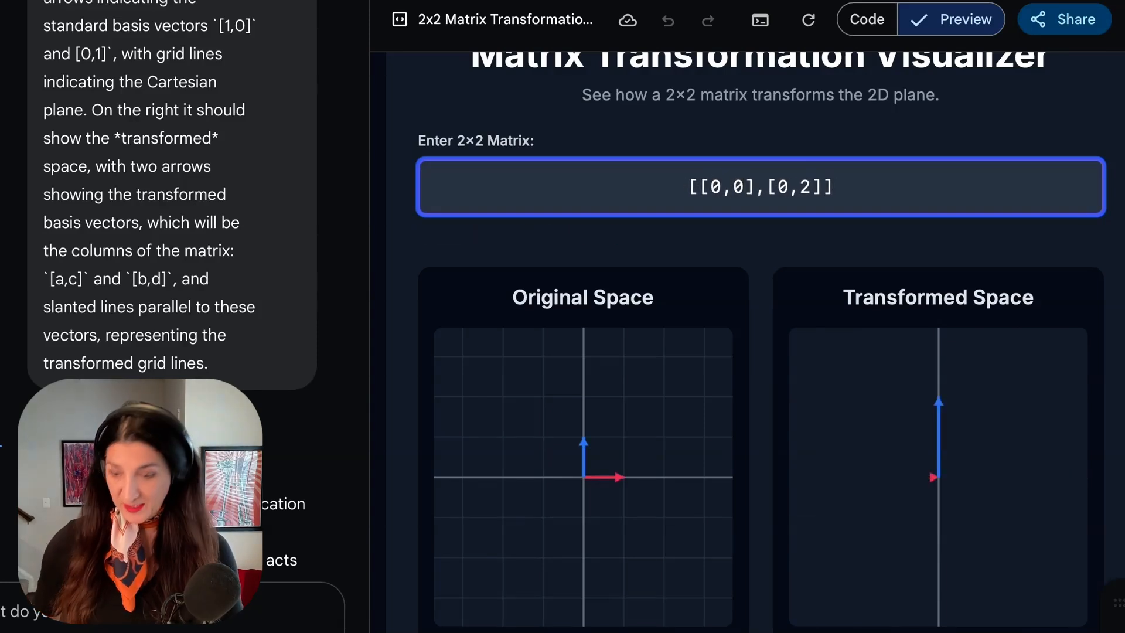
type("[[0,-1],[1,2]]")
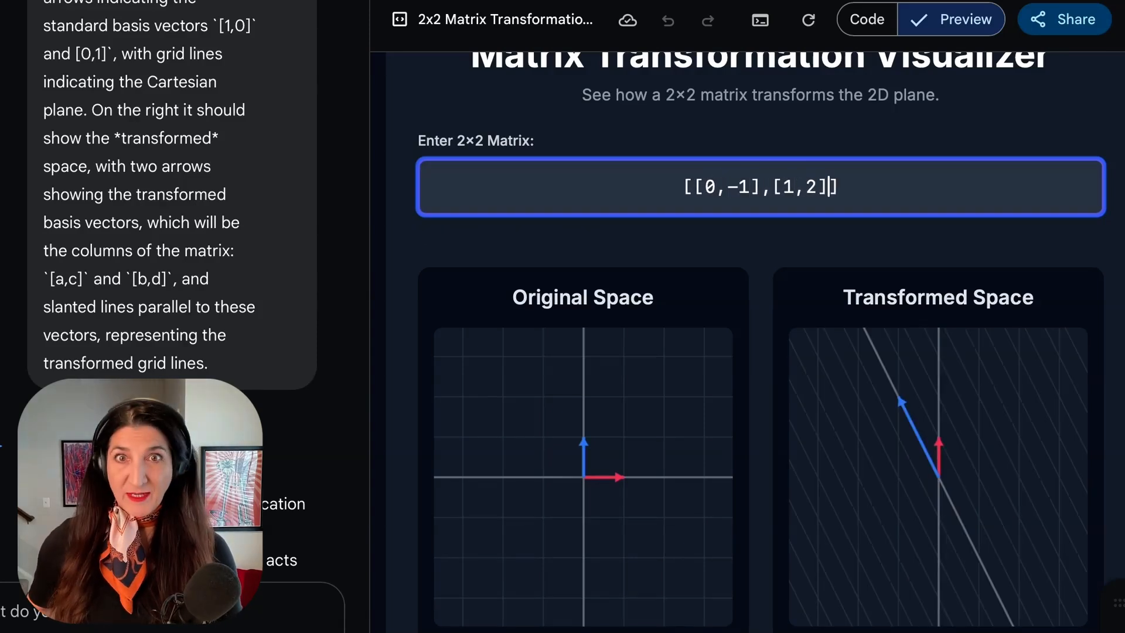